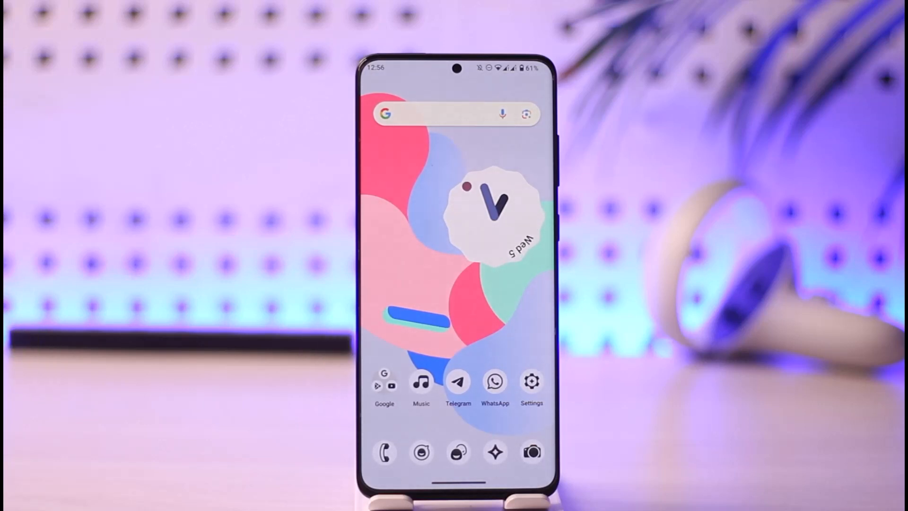
# Step: Launch Discord from the home screen, landing on the Direct Messages list
pyautogui.scroll(3)
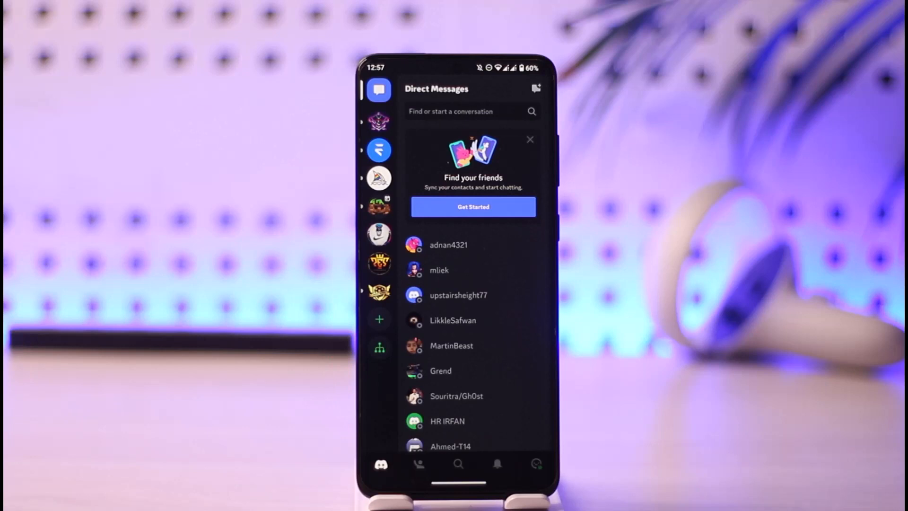
# Step: Dismiss Create Your Server and enter the Patch Heroes Community server
pyautogui.click(379, 319)
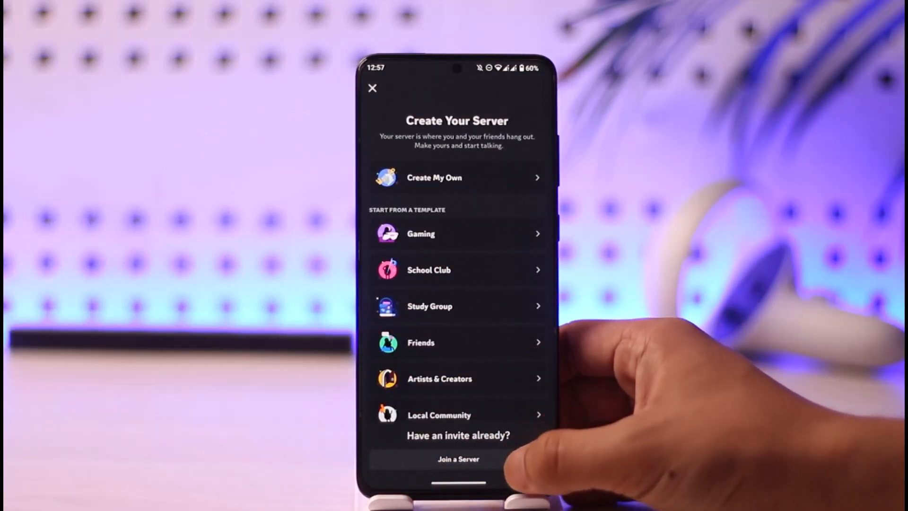
pyautogui.click(372, 88)
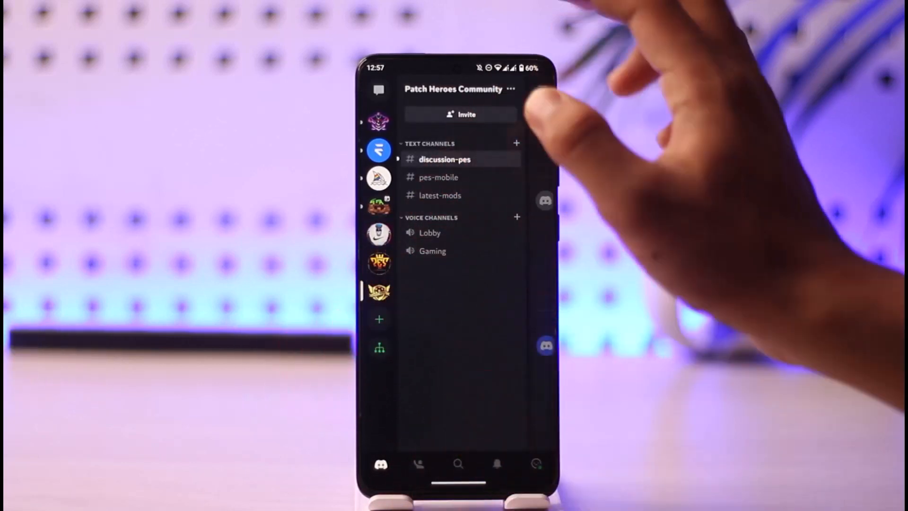
# Step: Bring up the Patch Heroes Community invite sheet and its link settings (7-day expiry)
pyautogui.click(460, 114)
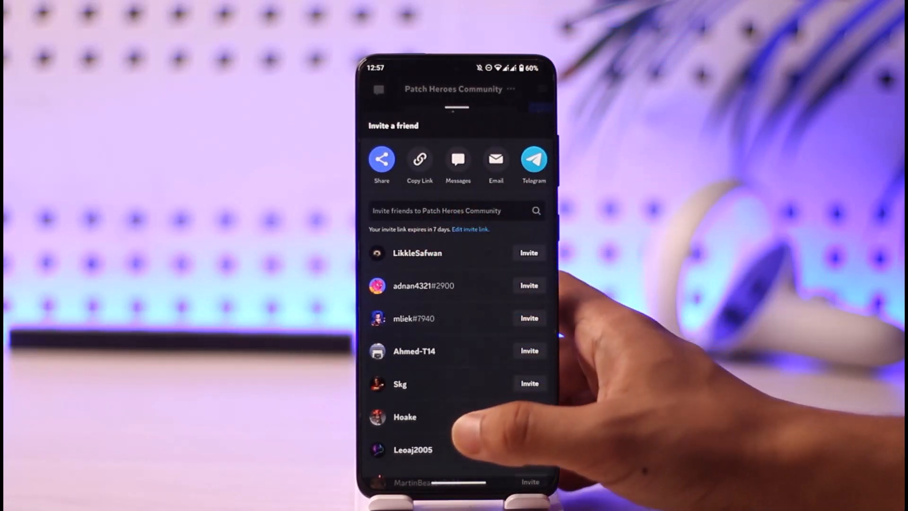
pyautogui.scroll(3)
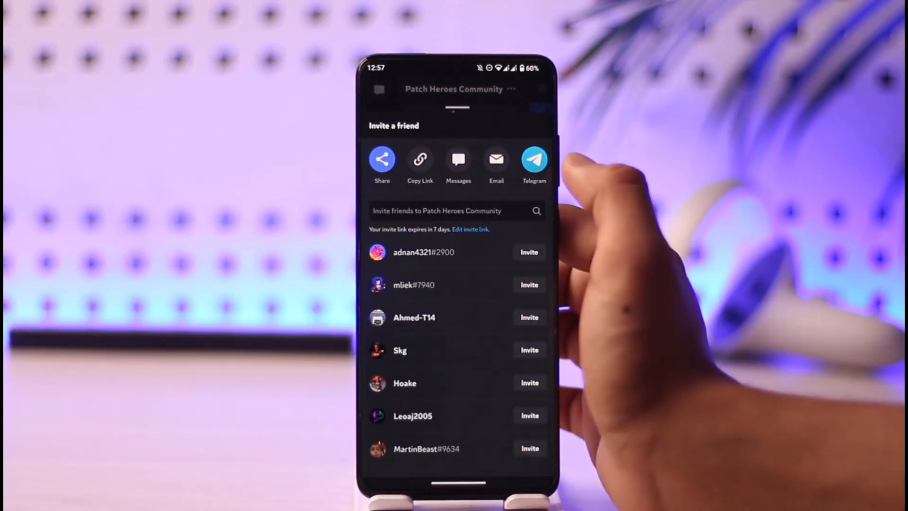
pyautogui.click(470, 230)
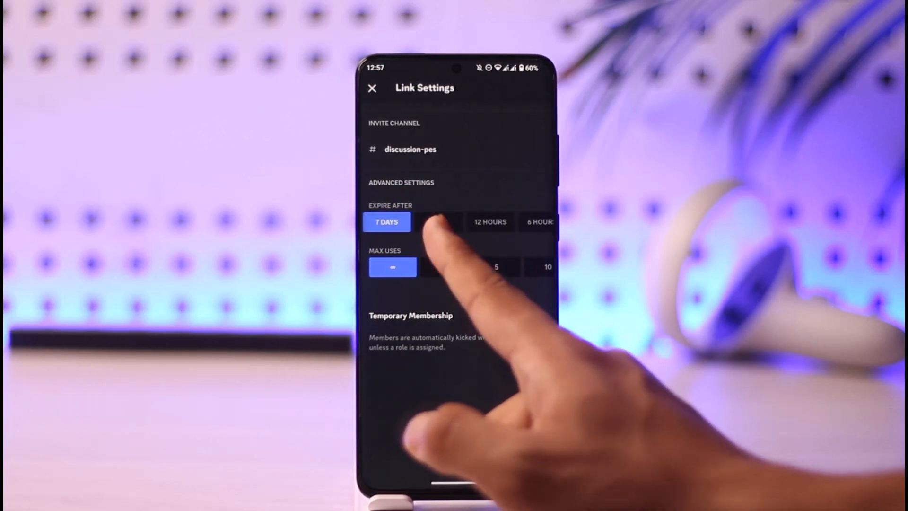
# Step: Change the invite expiry from Never to 1 Day, keeping unlimited max uses
pyautogui.hscroll(-3)
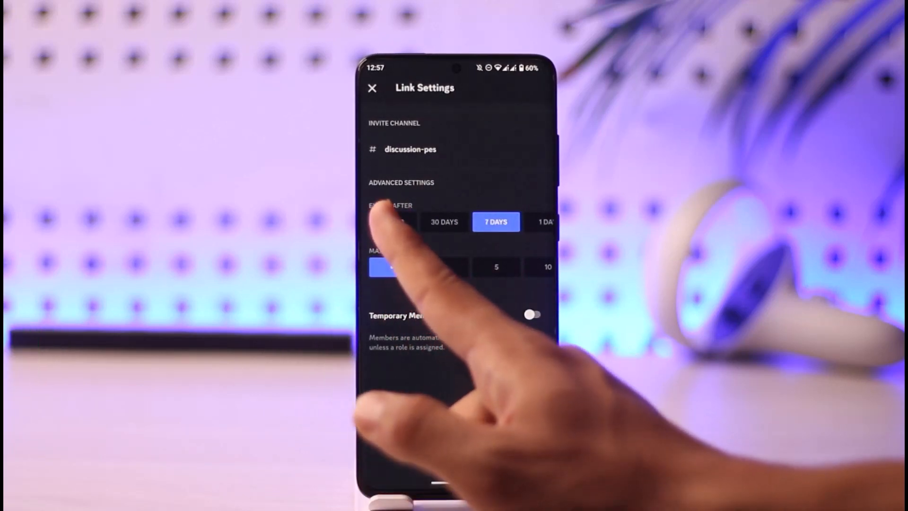
pyautogui.click(392, 222)
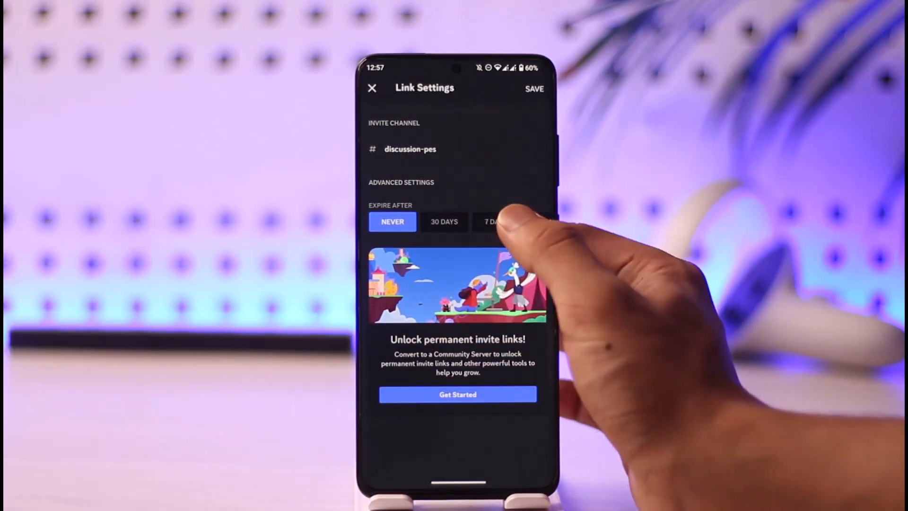
pyautogui.click(518, 221)
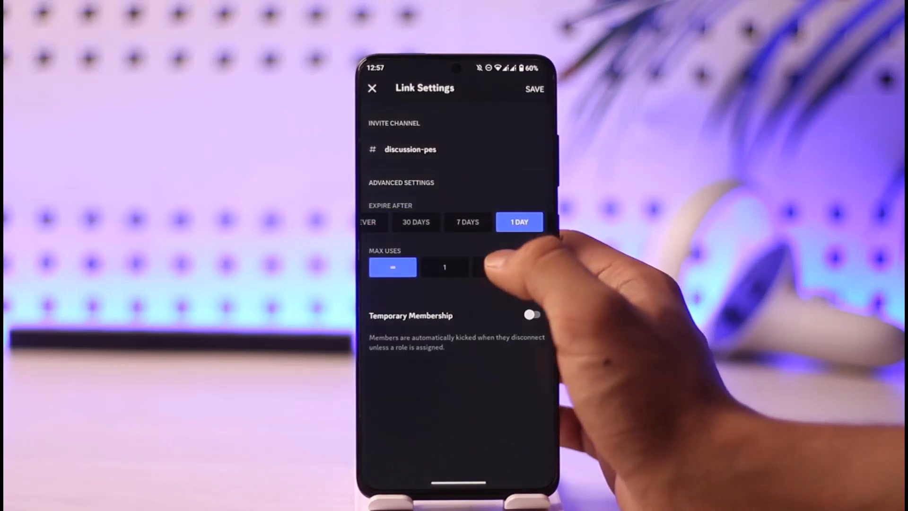